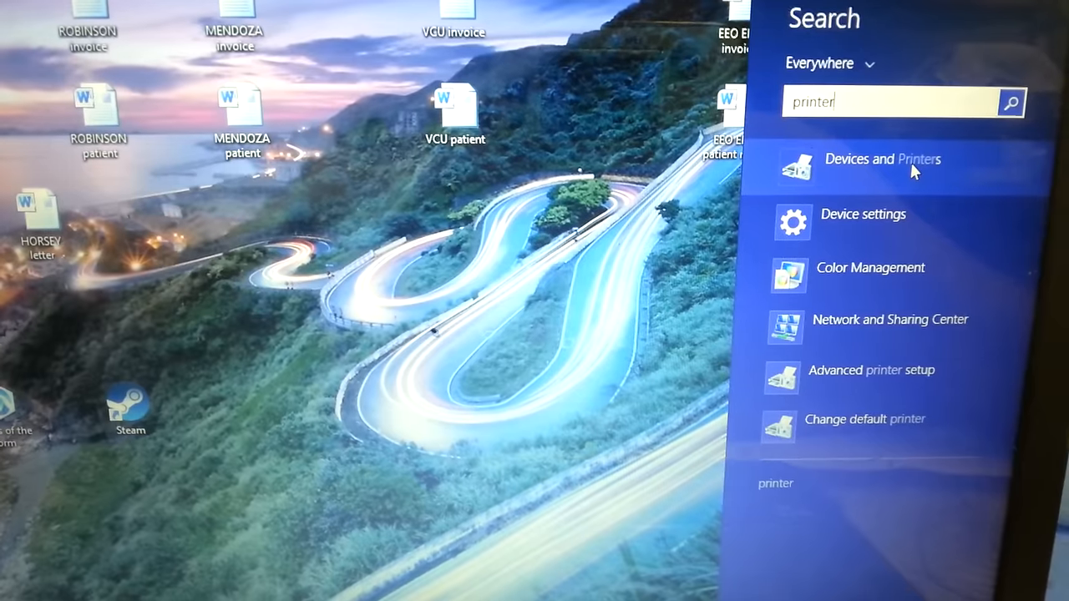
Open Devices and Printers from the Windows Search 'printer' results.
left_click(882, 160)
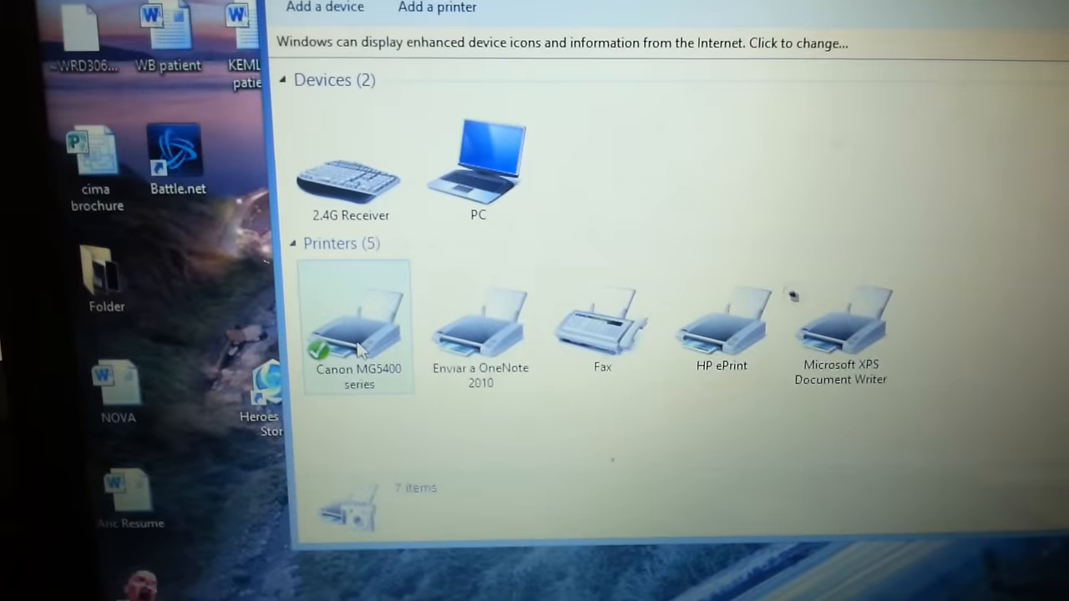
Open Printing preferences for the Canon MG5400 series printer from its context menu.
left_click(341, 331)
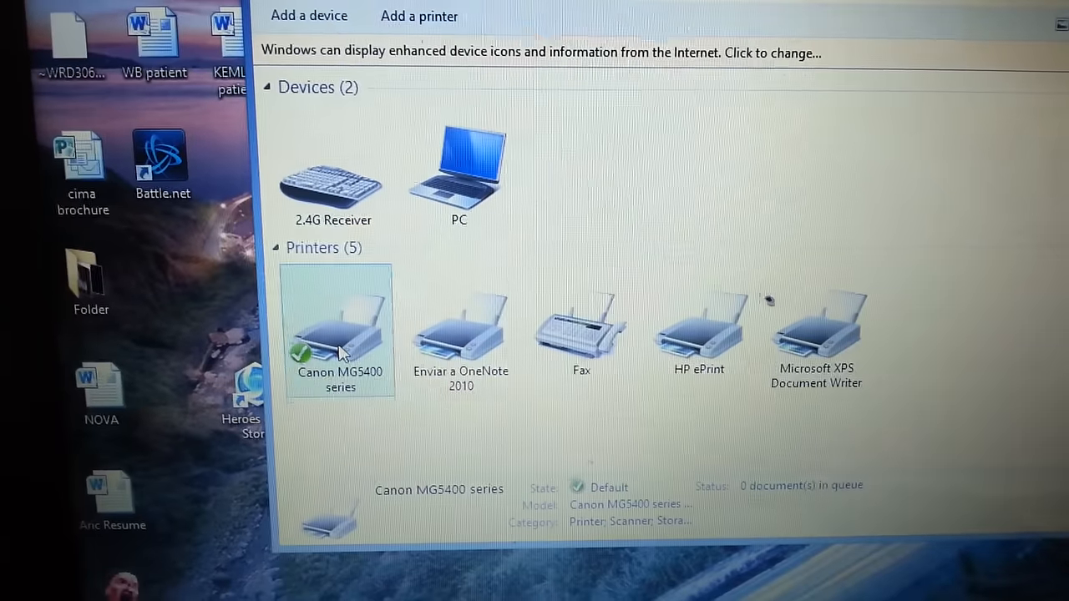
right_click(341, 331)
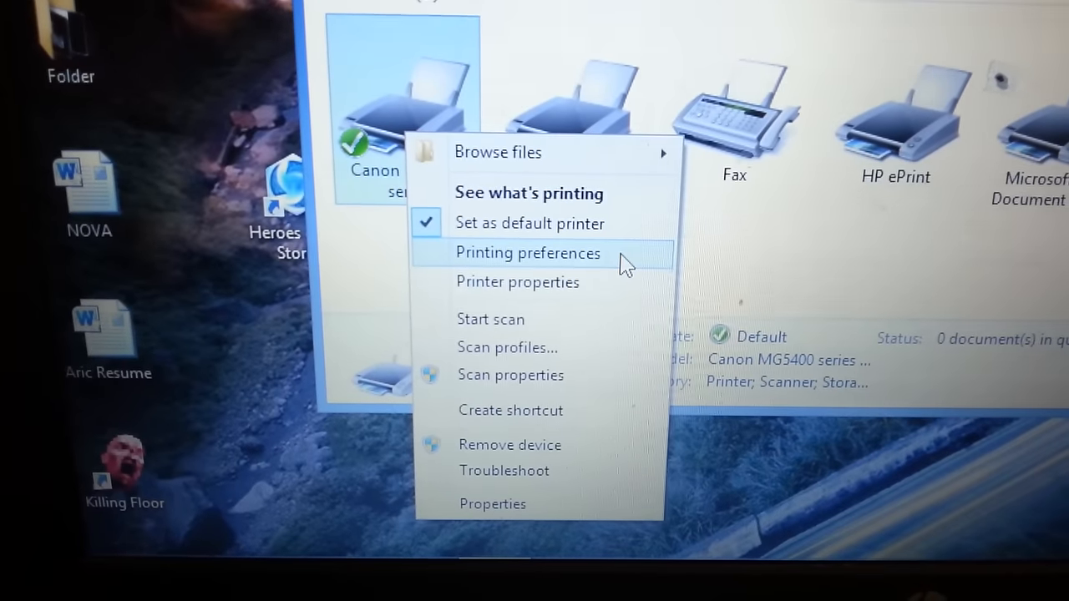
left_click(528, 252)
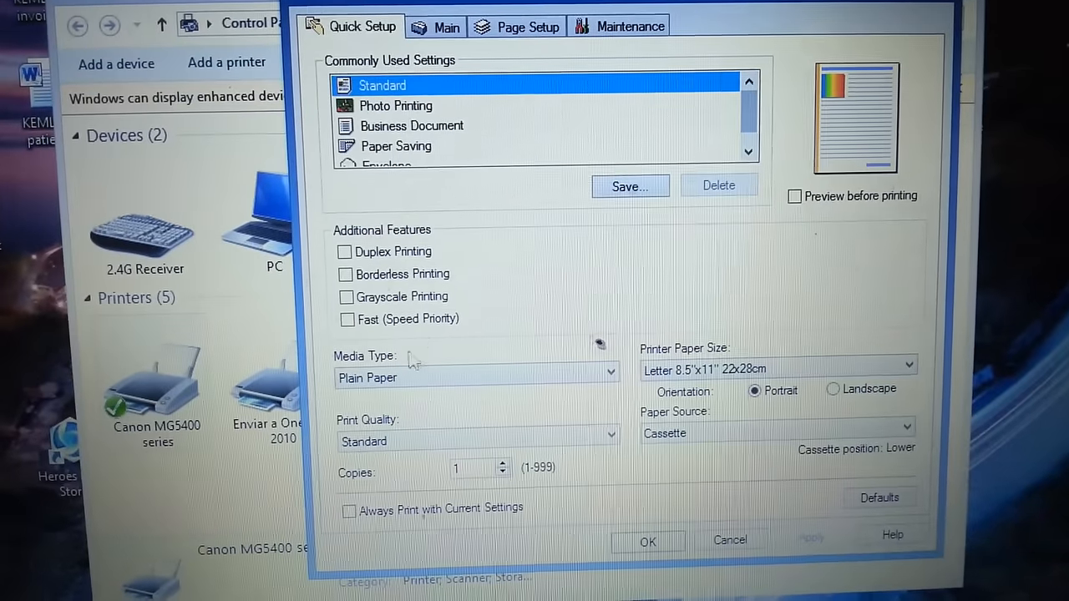
Enable Grayscale Printing and Always Print with Current Settings on Quick Setup.
left_click(348, 297)
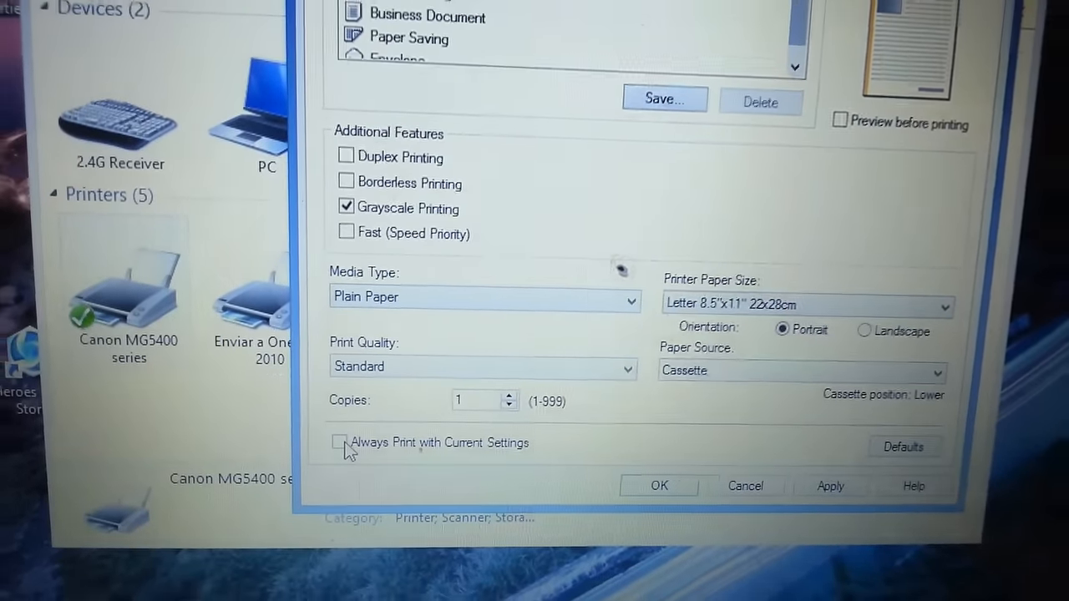
left_click(339, 442)
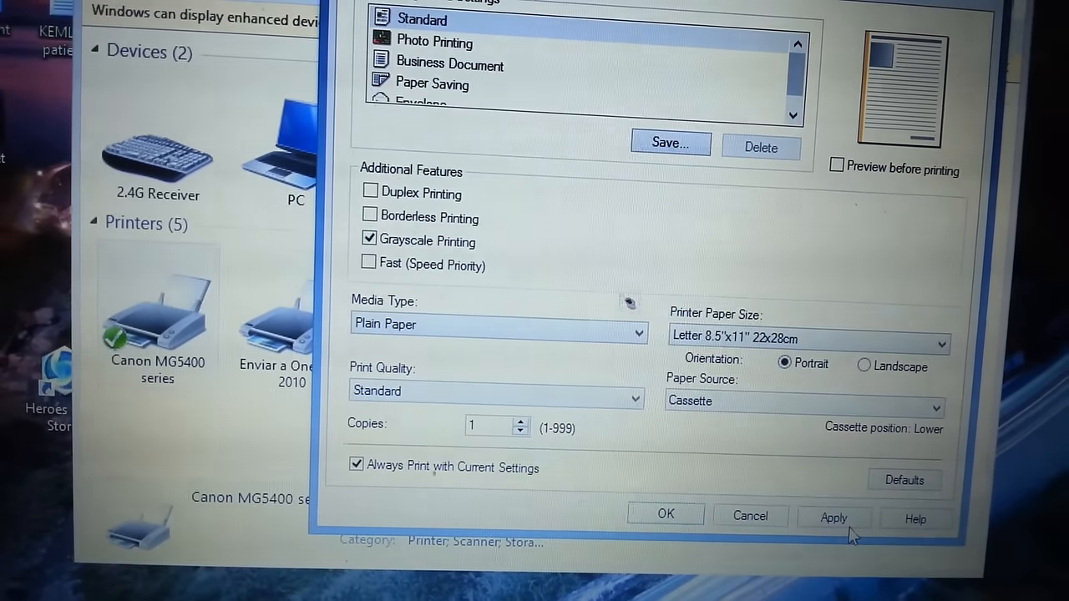
Apply the grayscale settings, confirm them for future printing, and close Printing Preferences.
left_click(832, 518)
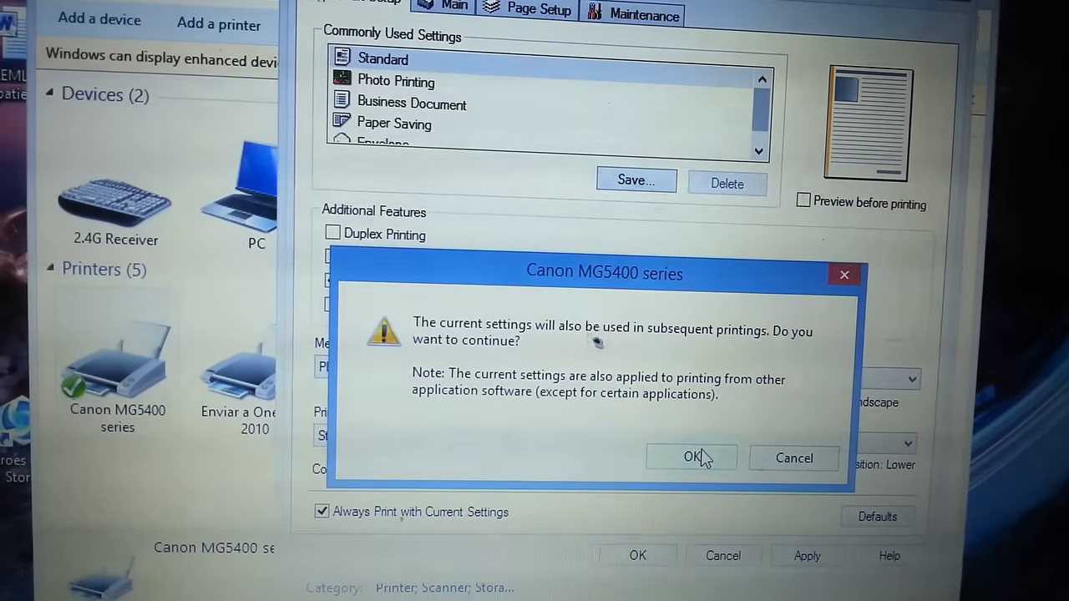
left_click(690, 458)
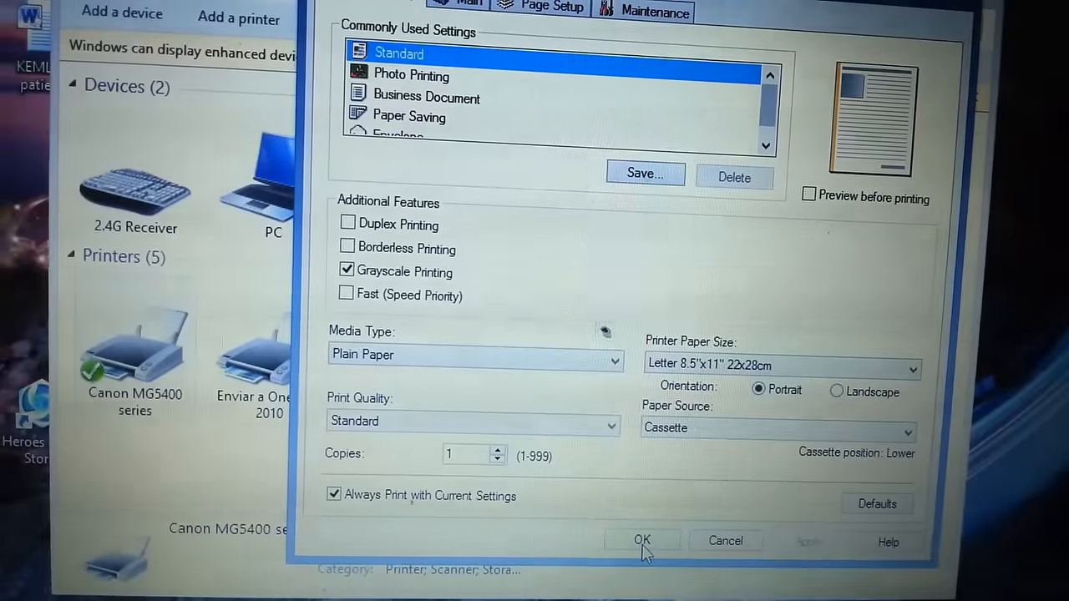
left_click(641, 541)
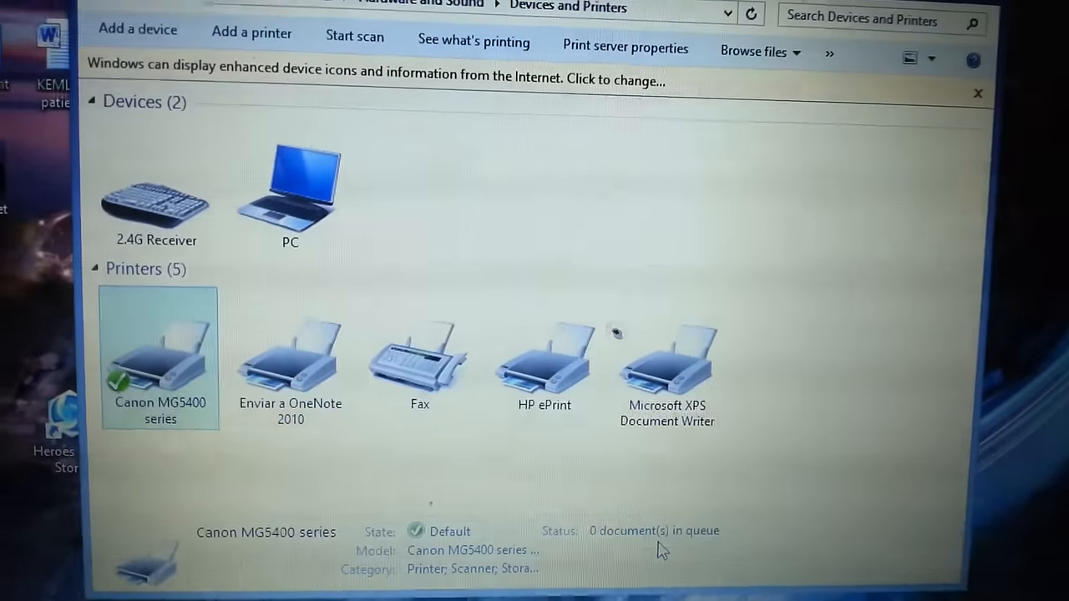